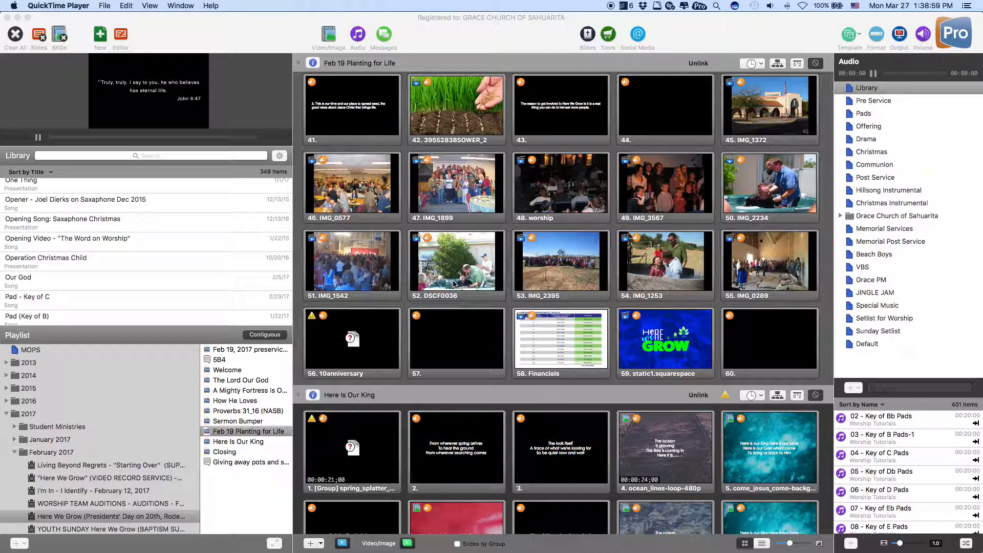
{"action": "mouse_move", "coordinate": [366, 195]}
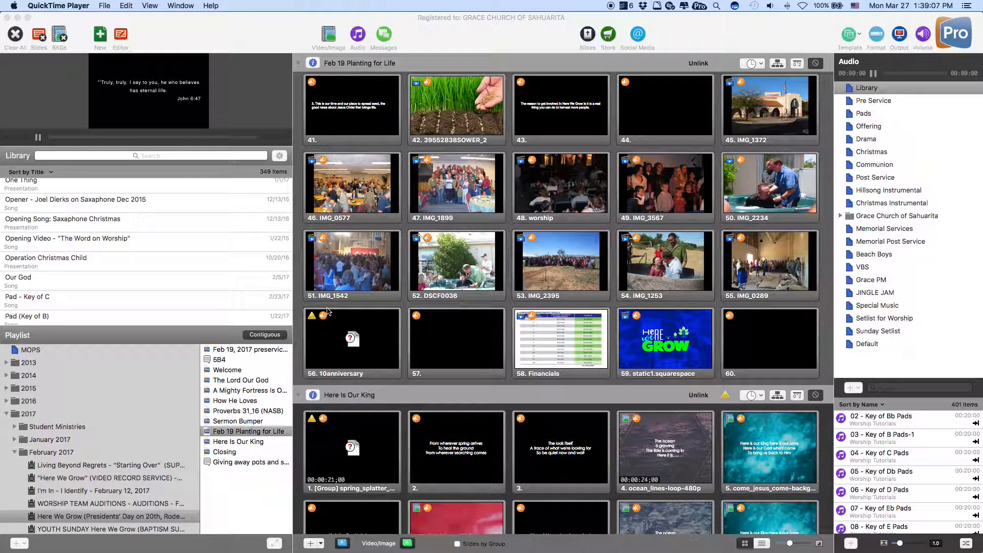
{"action": "mouse_move", "coordinate": [538, 445]}
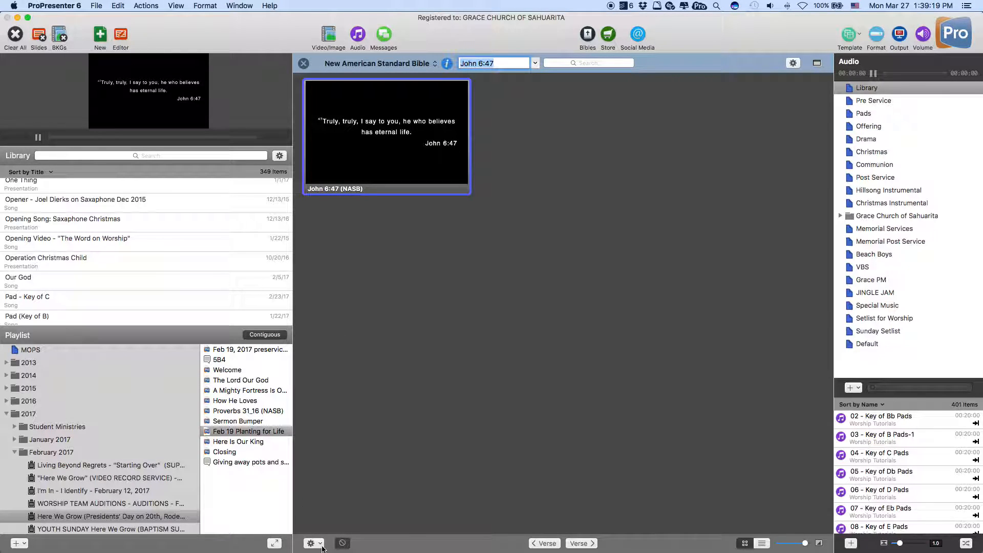
{"action": "mouse_move", "coordinate": [281, 384]}
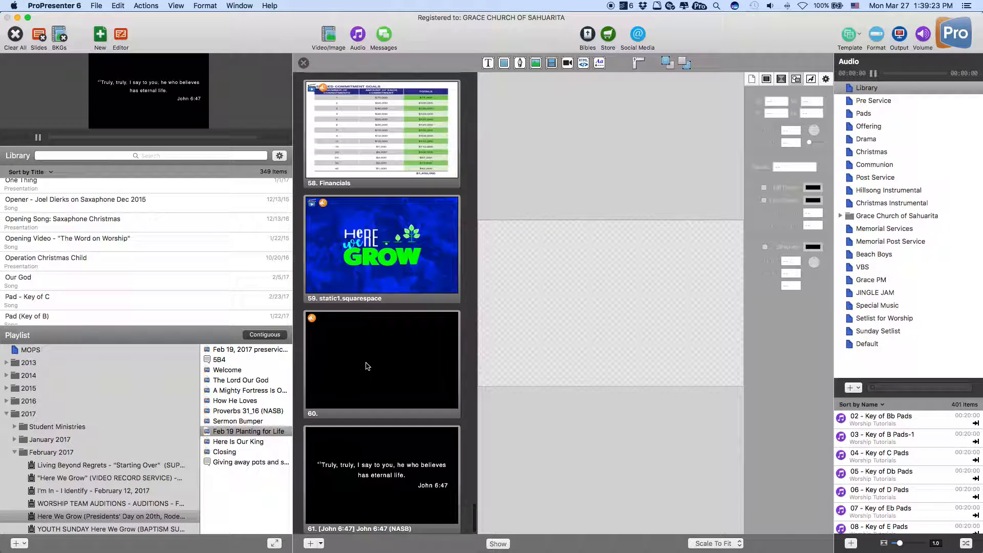
- Check the newly added John 6:47 (NASB) slide in the Editor
{"action": "left_click", "coordinate": [381, 474]}
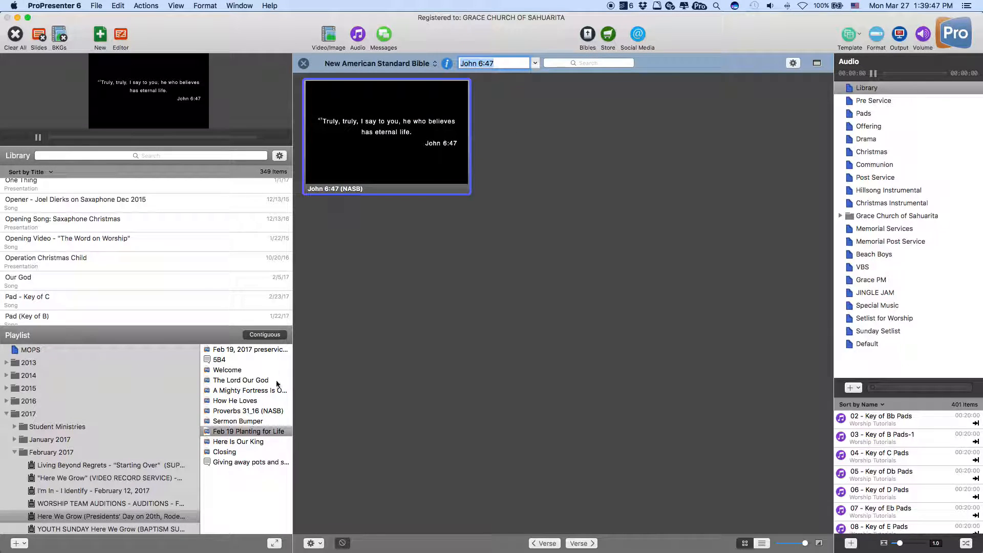
- Copy John 6:47 (NASB) to the current document again, adding slides 62 and 63
{"action": "left_click", "coordinate": [310, 543]}
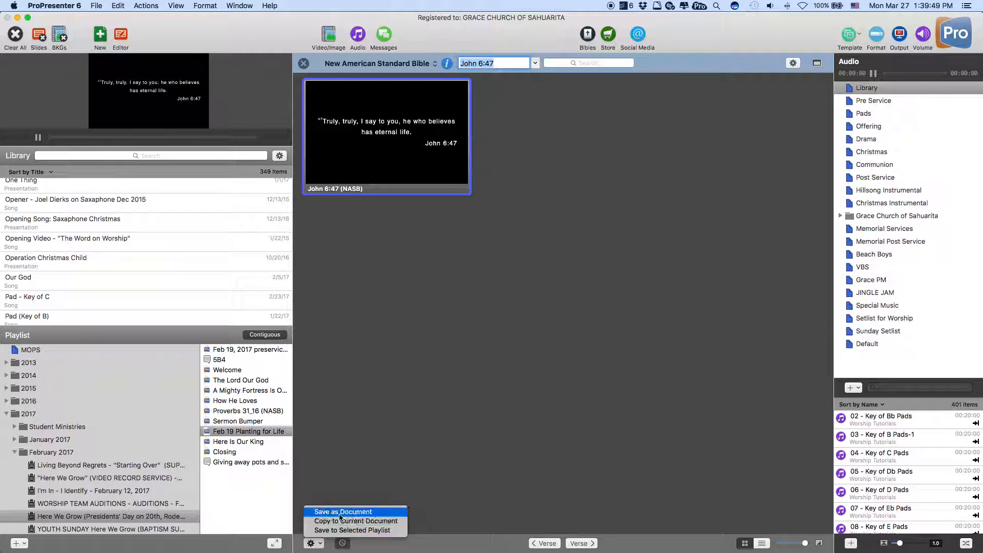
{"action": "mouse_move", "coordinate": [356, 521]}
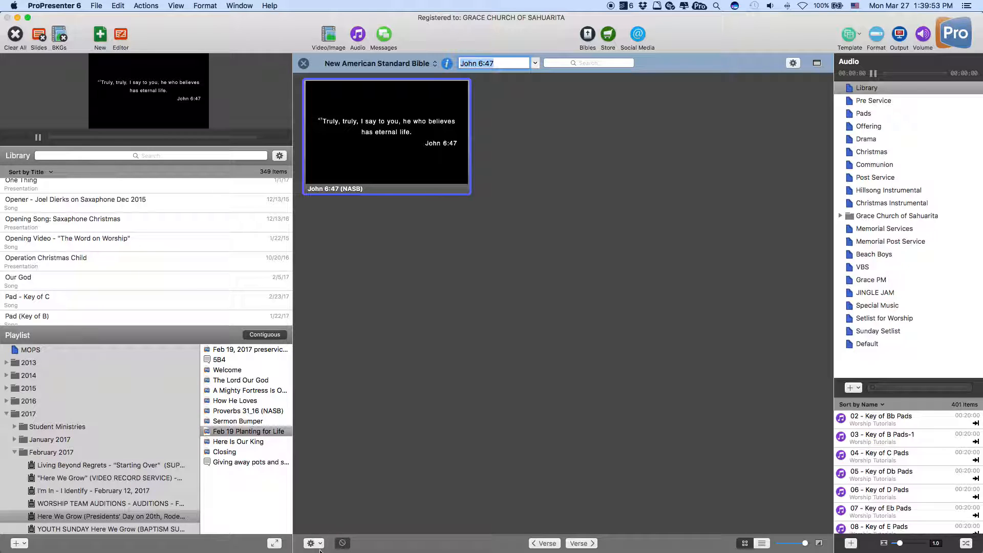
{"action": "left_click", "coordinate": [312, 542]}
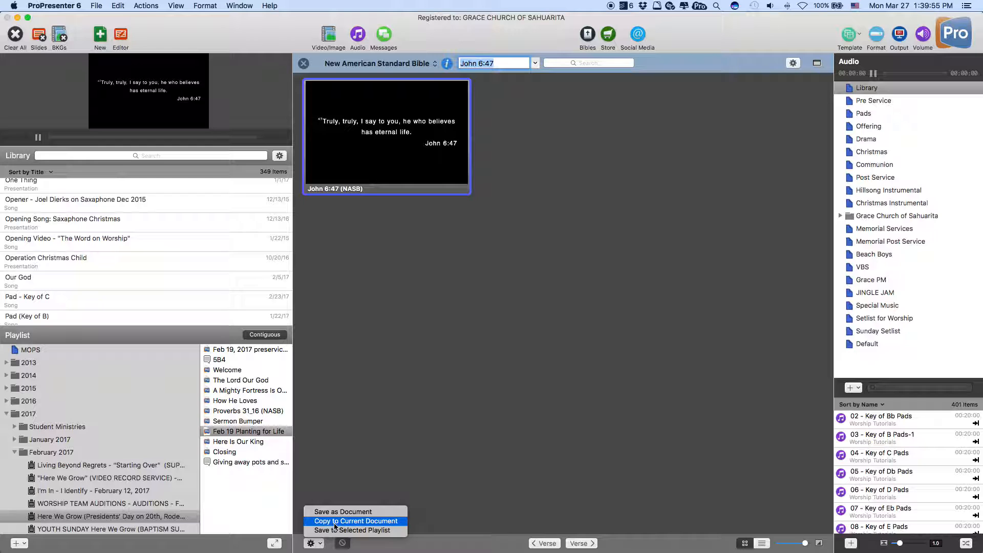
{"action": "left_click", "coordinate": [355, 521]}
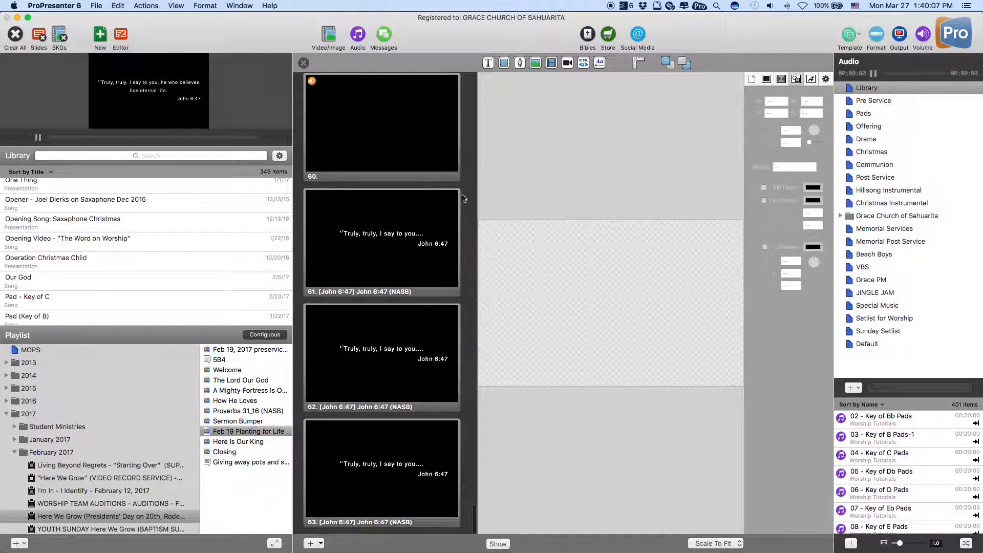
{"action": "left_click", "coordinate": [586, 34]}
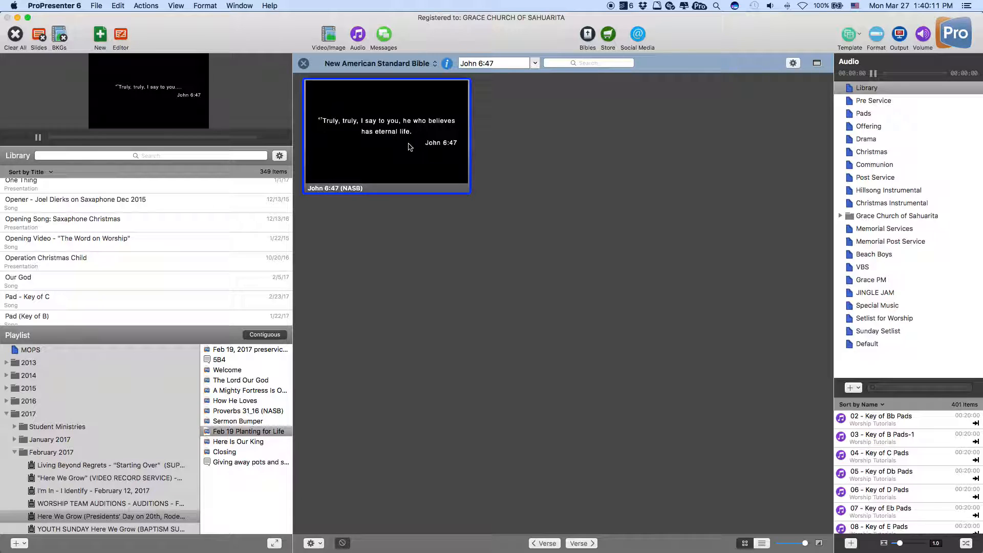
{"action": "mouse_move", "coordinate": [493, 80]}
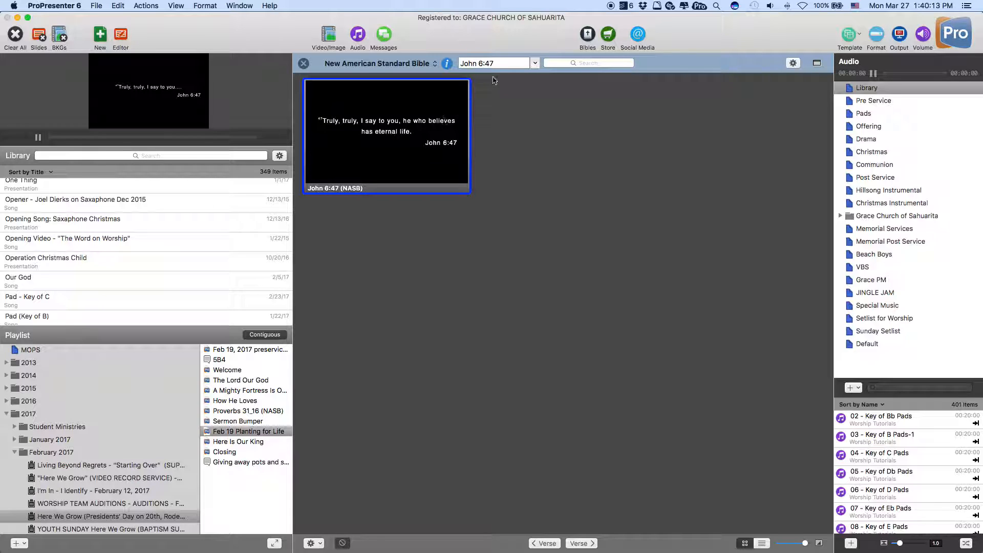
- Look up John 6:44 (NASB) and copy it to the current document as slides 64 and 65
{"action": "key", "text": "Backspace"}
{"action": "type", "text": "4"}
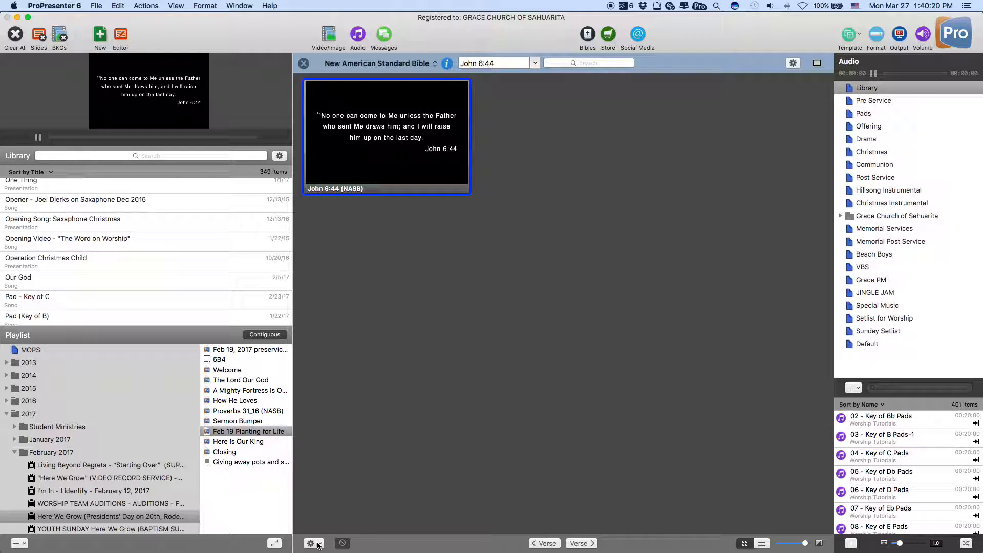
{"action": "left_click", "coordinate": [313, 543]}
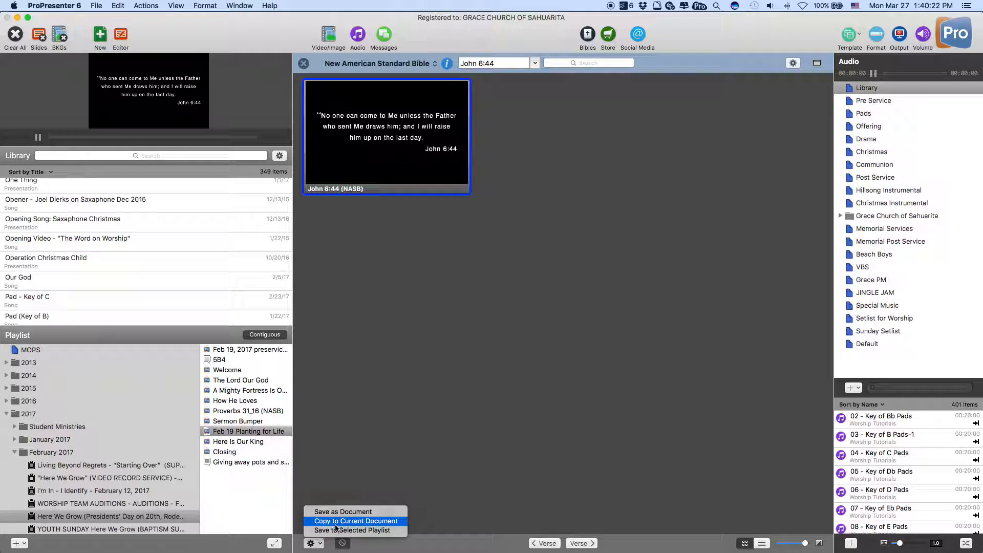
{"action": "left_click", "coordinate": [355, 521]}
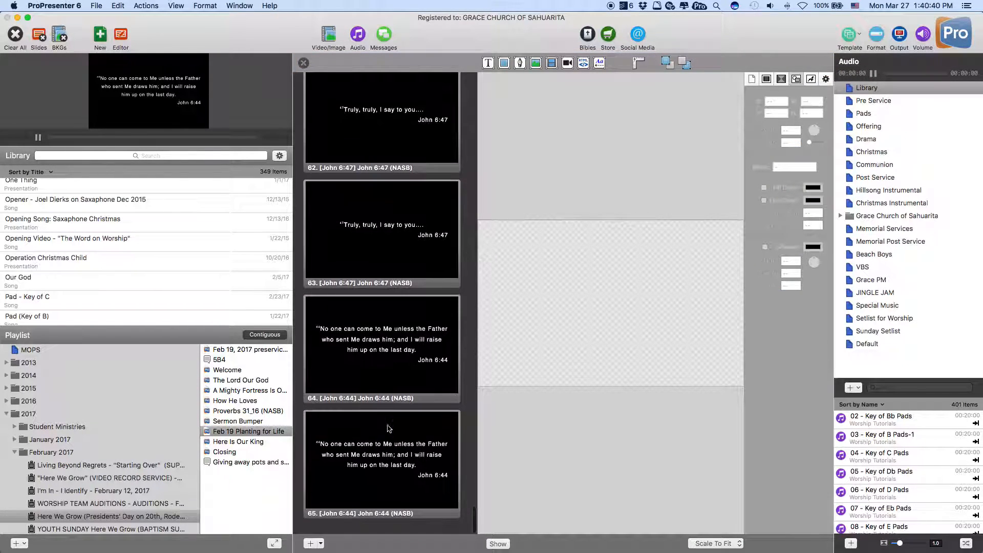
- Trim slide 64's John 6:44 text to end at "draws him;" and confirm slide 65 matches
{"action": "left_click", "coordinate": [381, 348]}
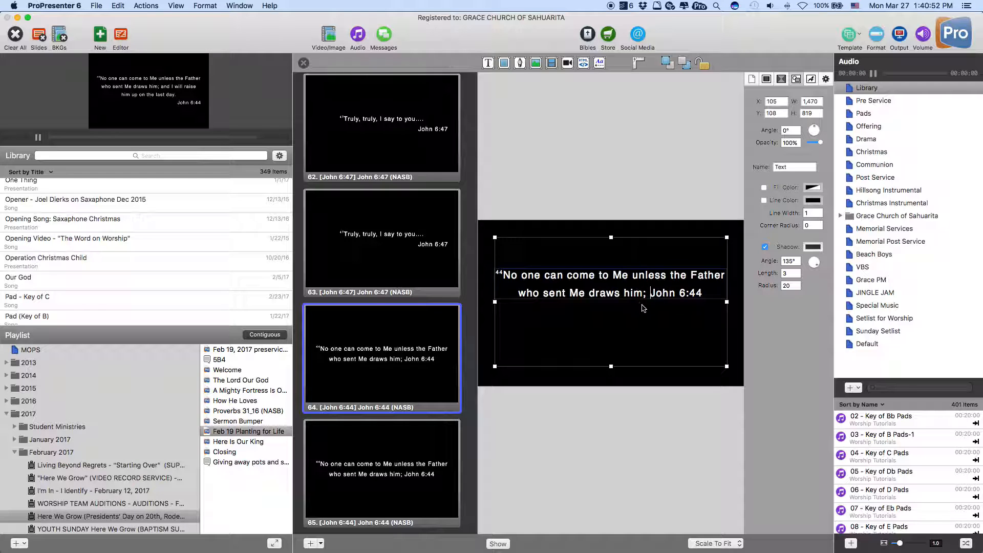
{"action": "mouse_move", "coordinate": [406, 505]}
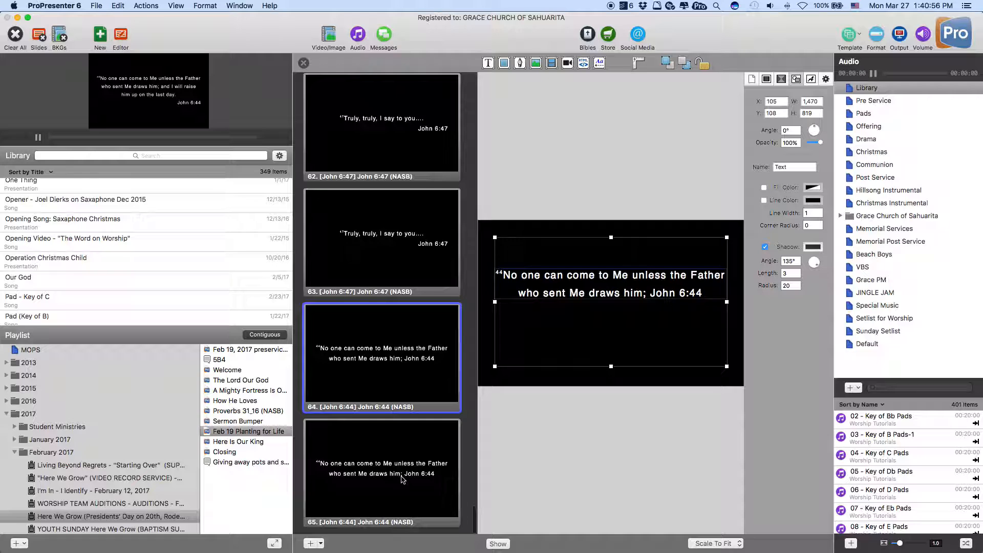
{"action": "left_click", "coordinate": [381, 473]}
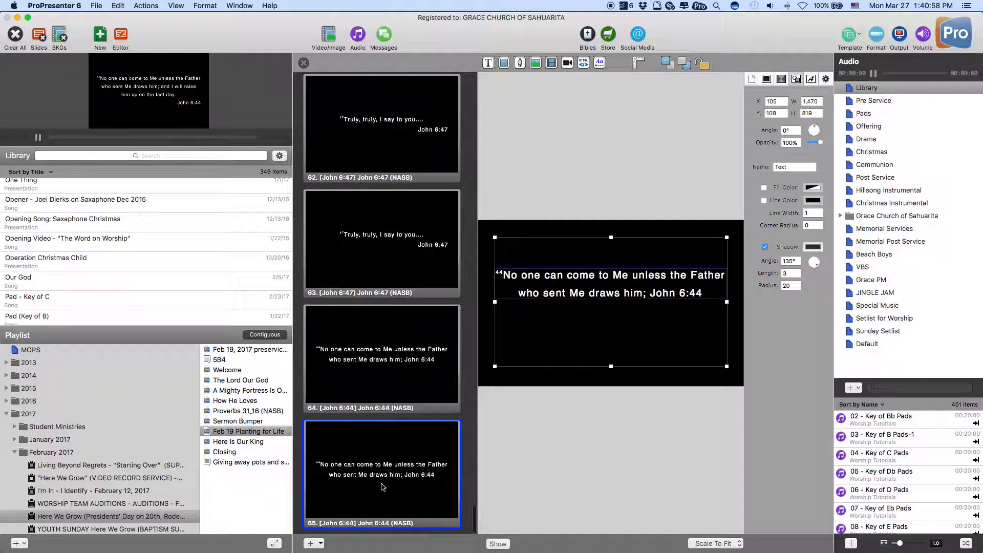
{"action": "mouse_move", "coordinate": [407, 485]}
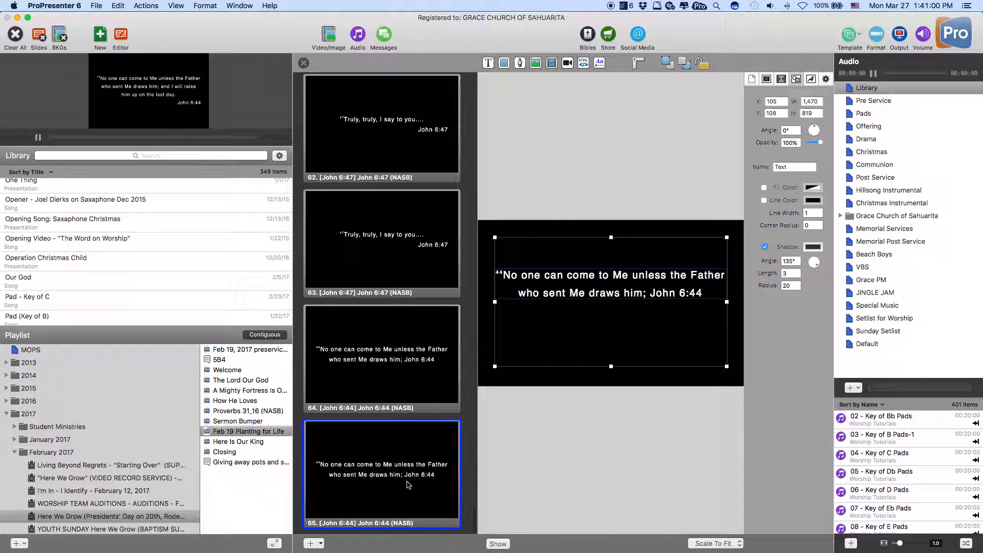